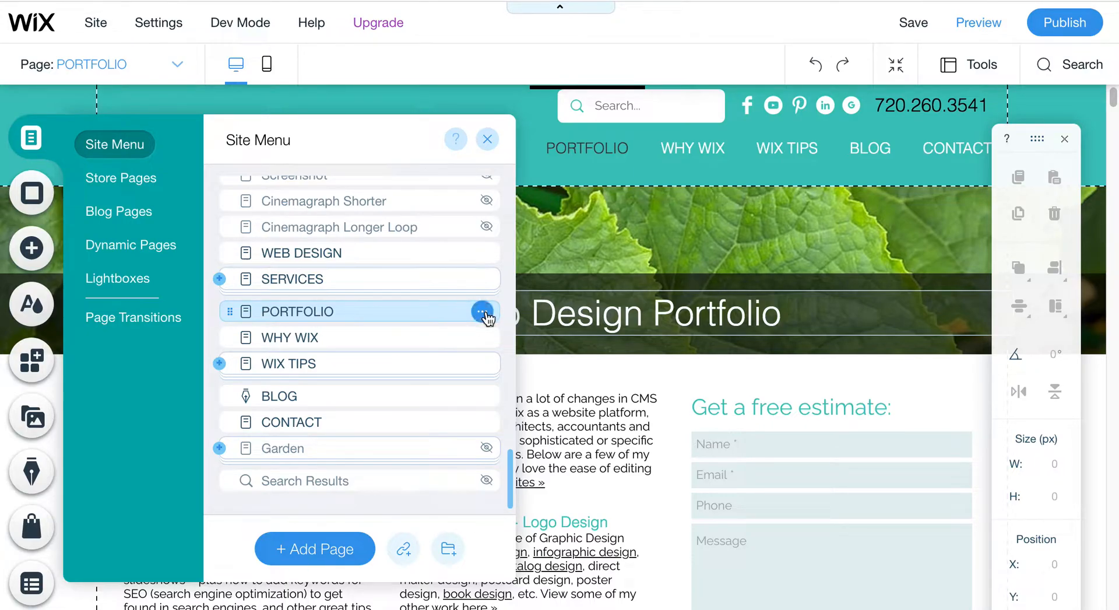
# Hide the PORTFOLIO page from the site navigation via its options menu.
pyautogui.click(483, 310)
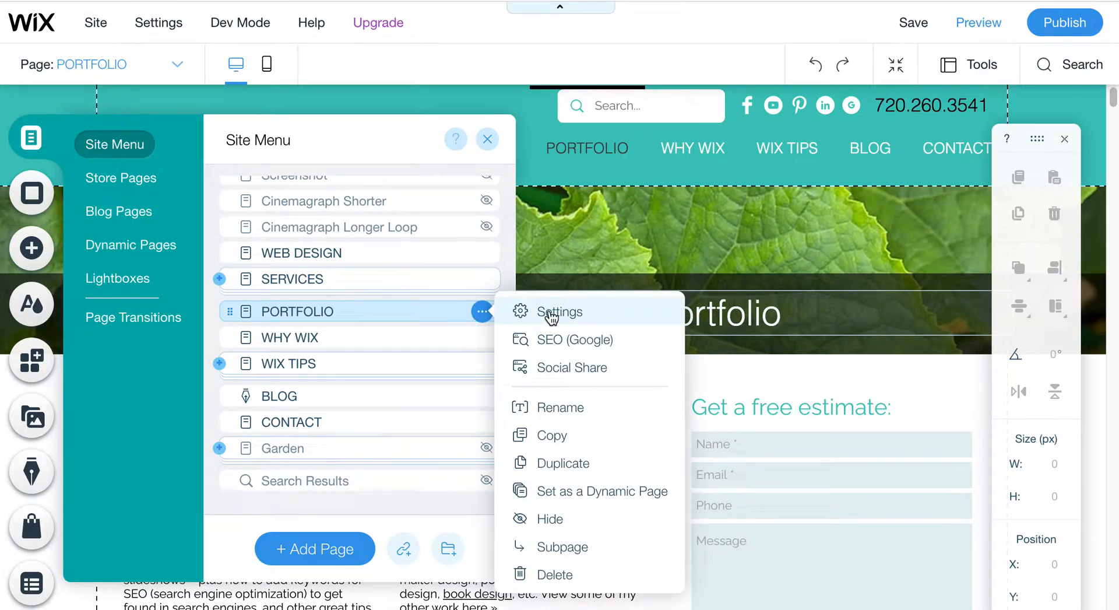
pyautogui.moveTo(564, 518)
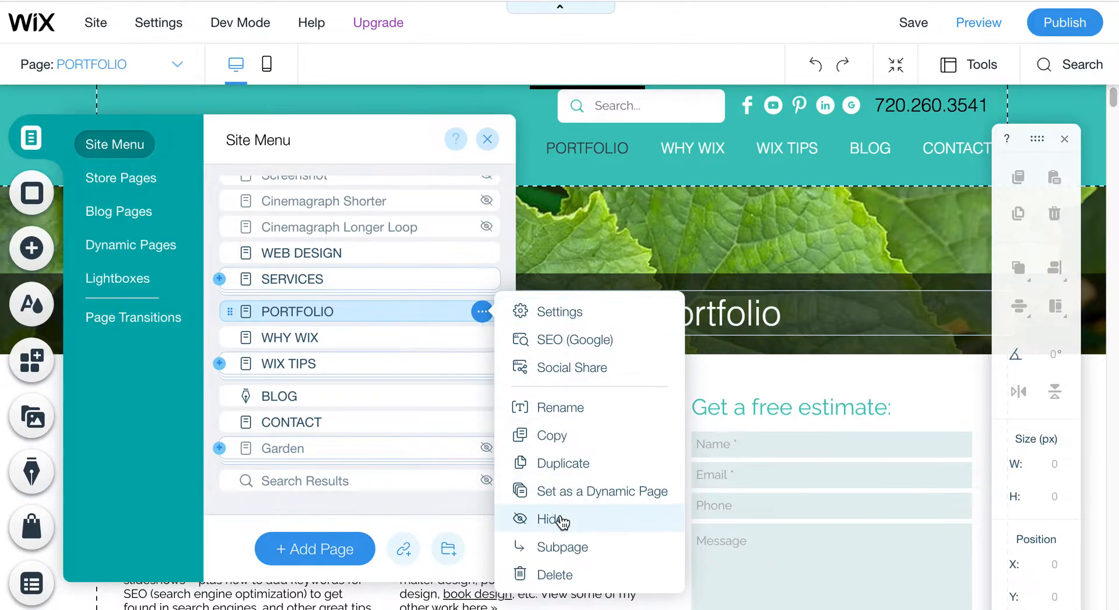
pyautogui.click(552, 518)
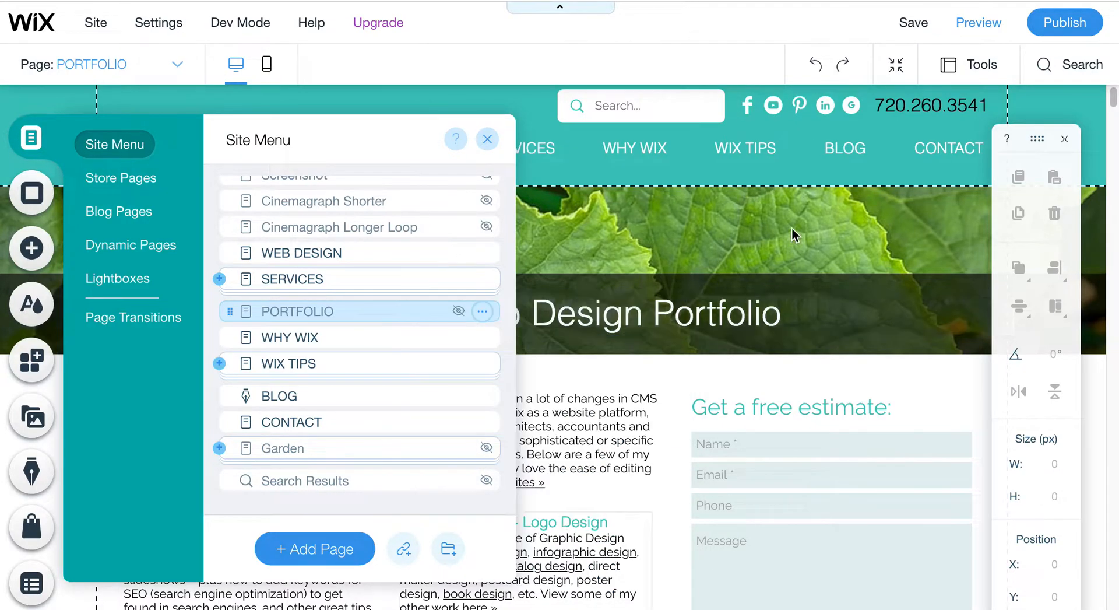
pyautogui.moveTo(706, 168)
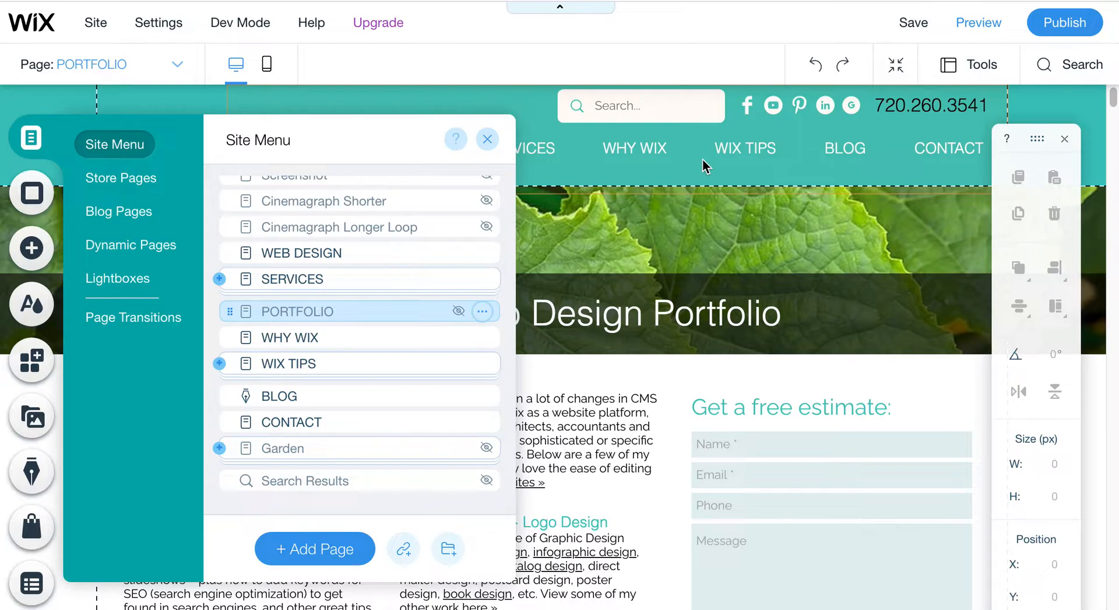
# Reopen the hidden PORTFOLIO page's options menu, now offering Show.
pyautogui.click(483, 311)
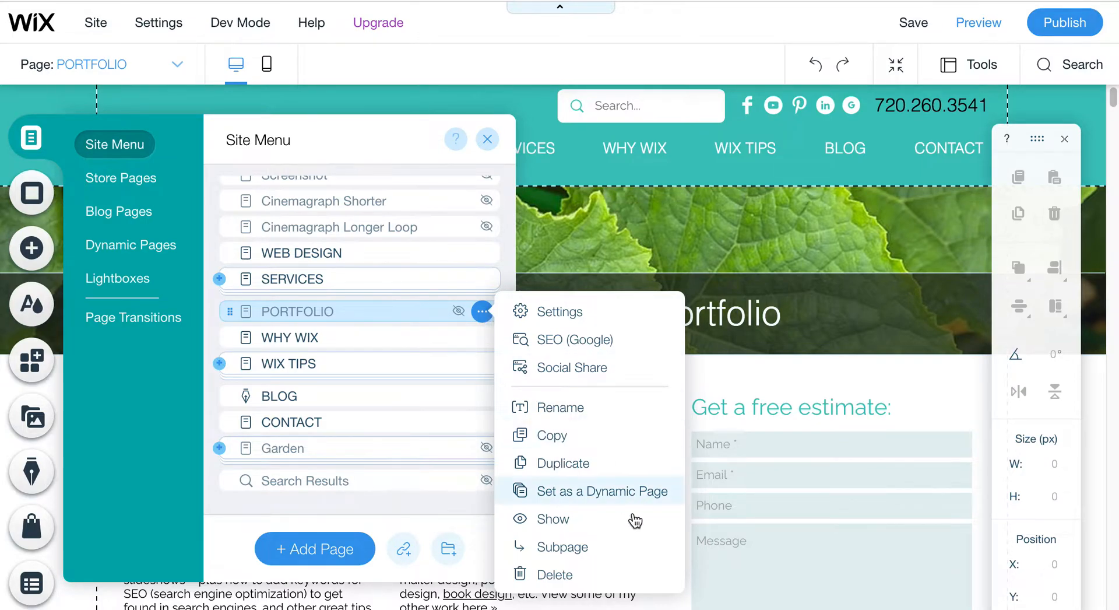
pyautogui.moveTo(607, 532)
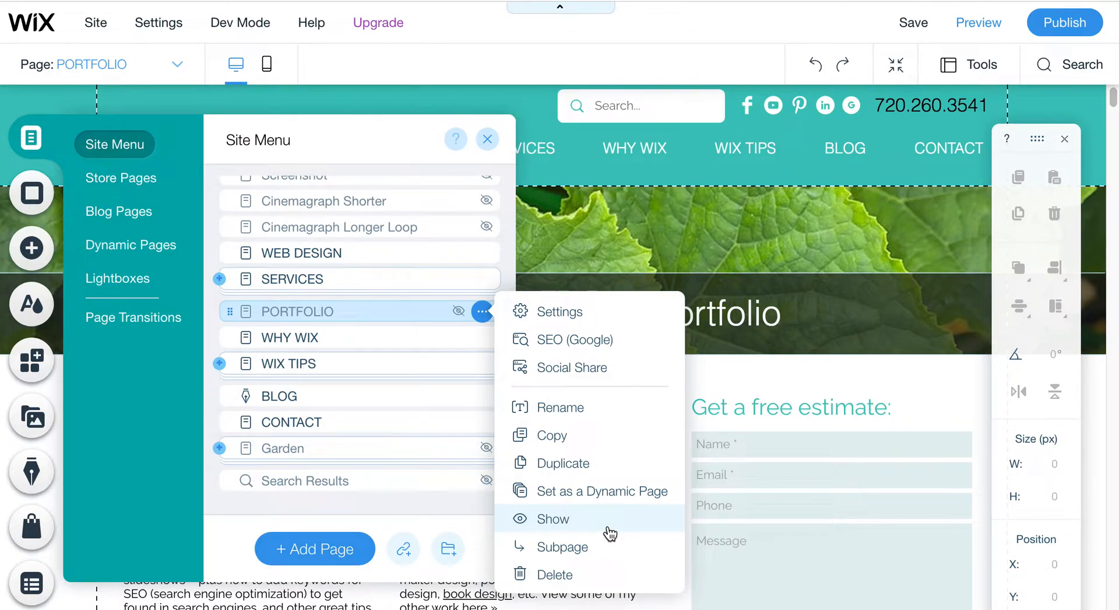
# Turn off 'Show this page in search results' for PORTFOLIO and close Page Settings.
pyautogui.click(573, 339)
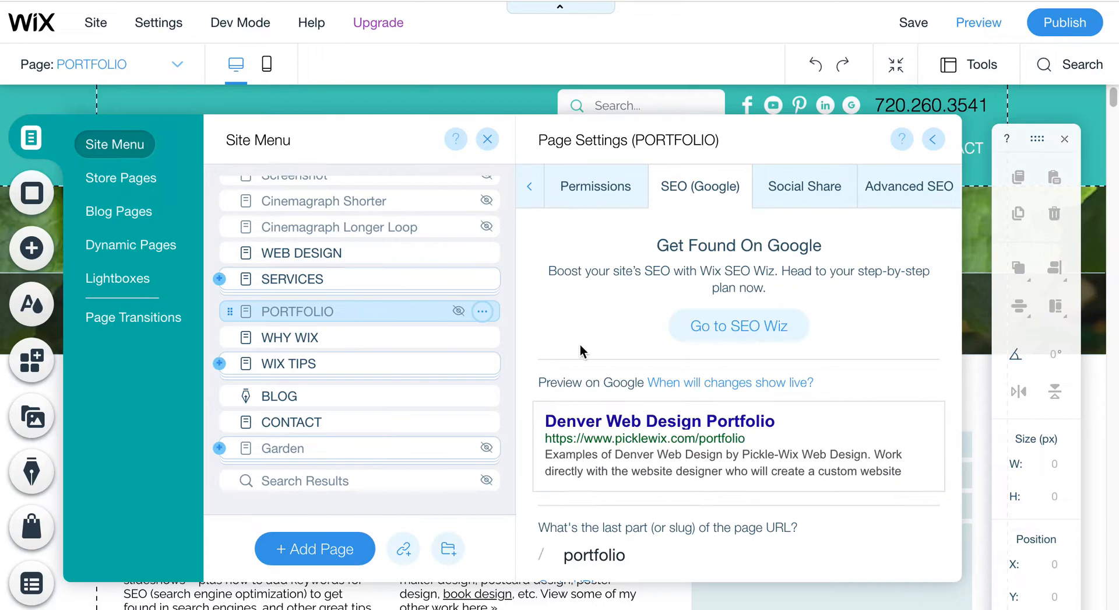
pyautogui.moveTo(753, 315)
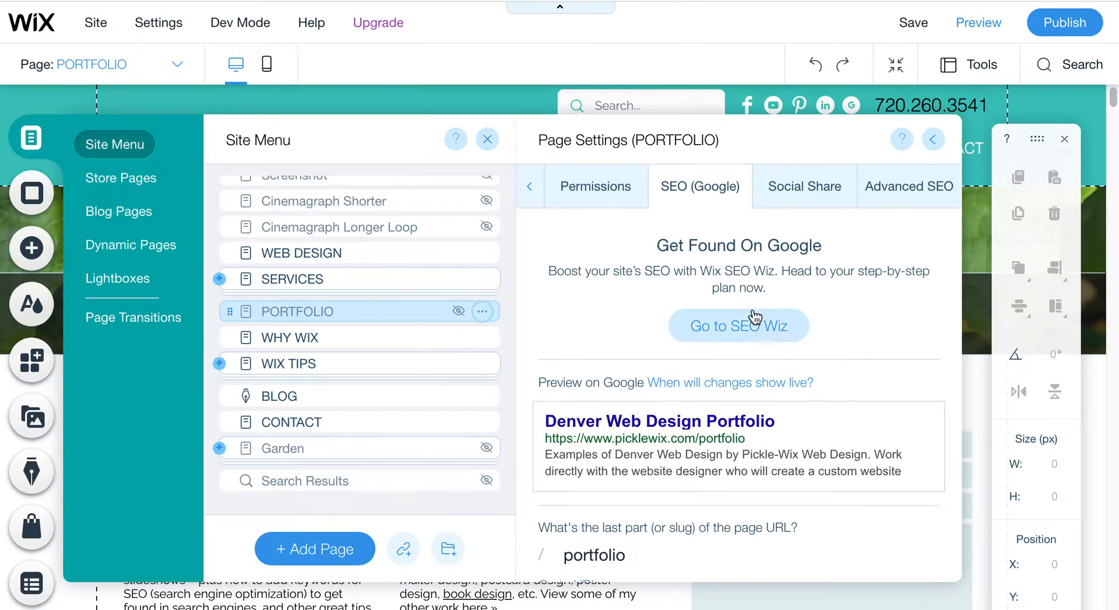
pyautogui.scroll(-3)
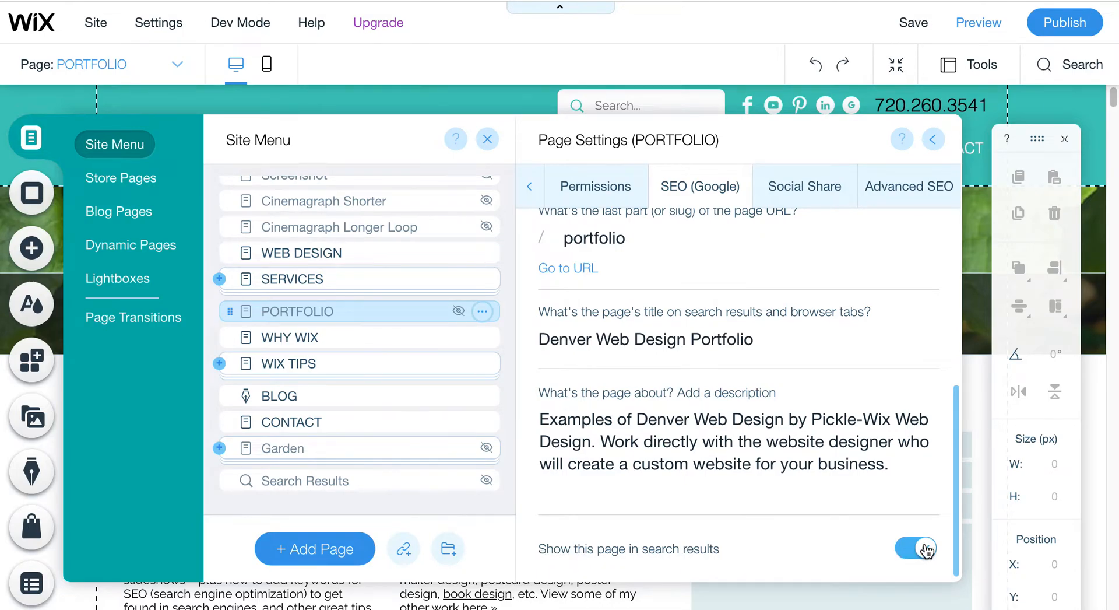
pyautogui.click(916, 547)
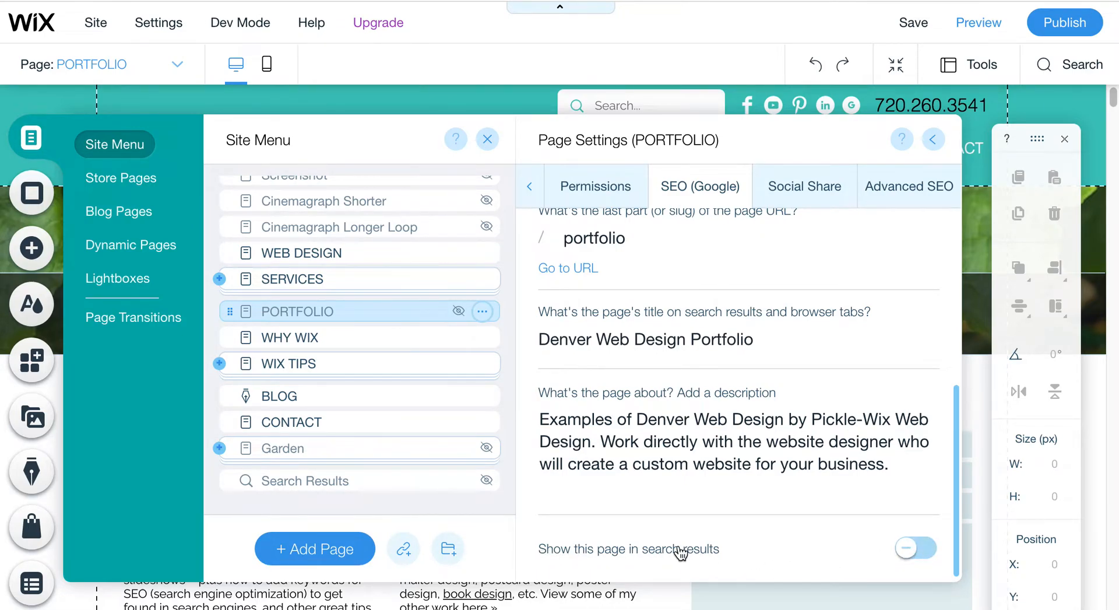
pyautogui.click(916, 548)
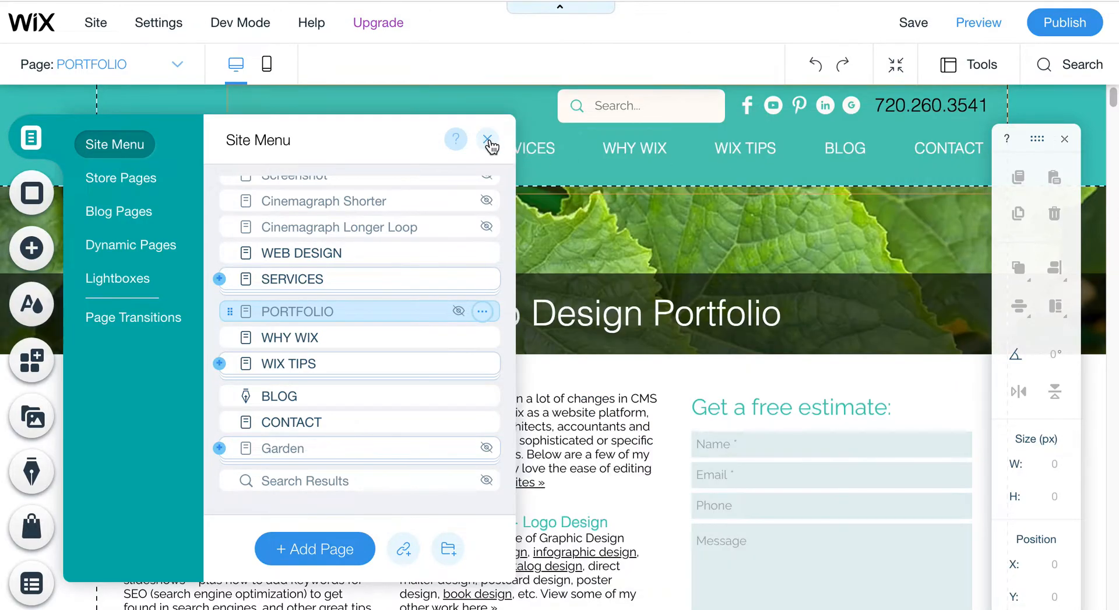
# Unhide PORTFOLIO and reopen its page options menu.
pyautogui.click(482, 311)
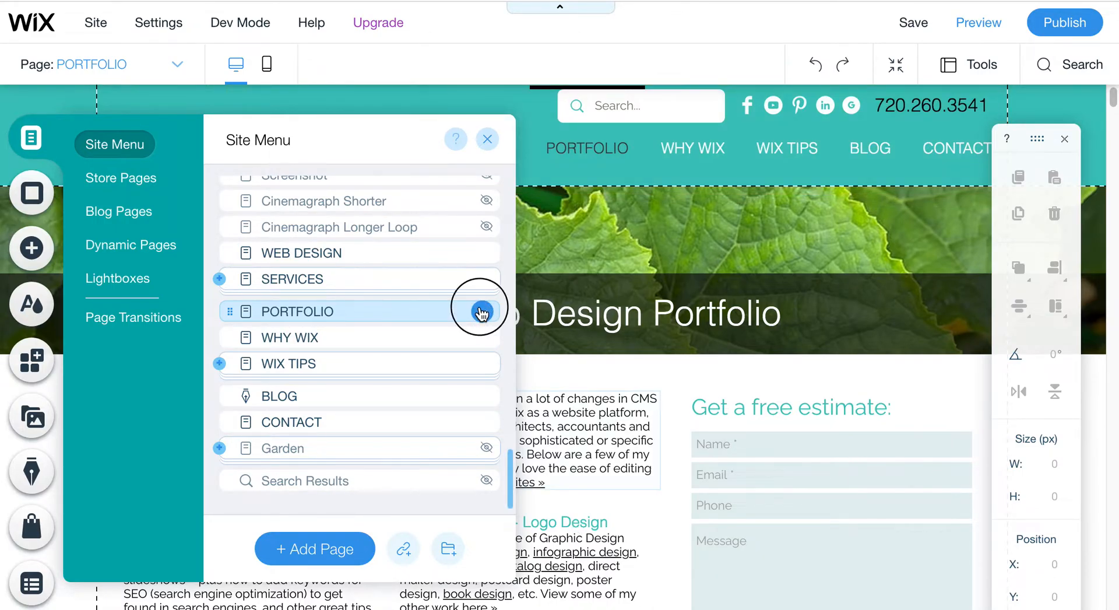
pyautogui.click(480, 312)
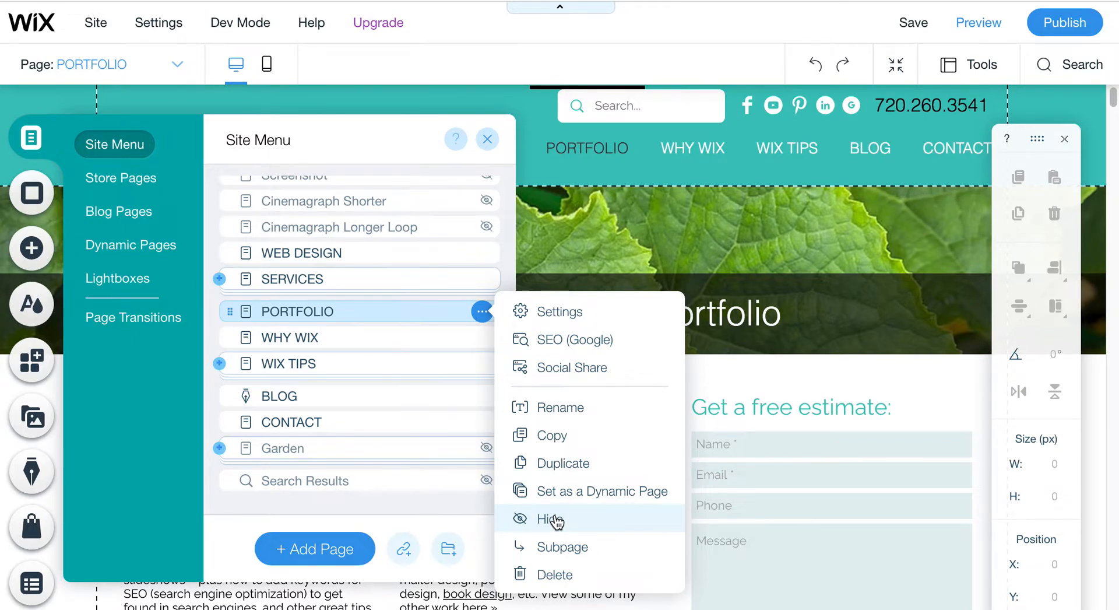
pyautogui.moveTo(566, 339)
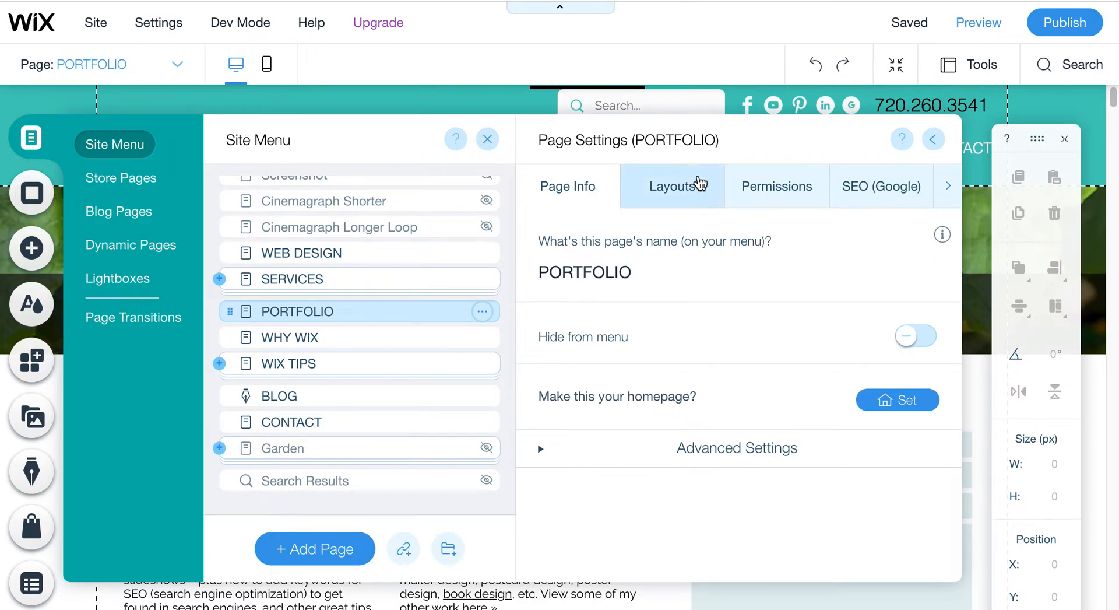
pyautogui.click(777, 187)
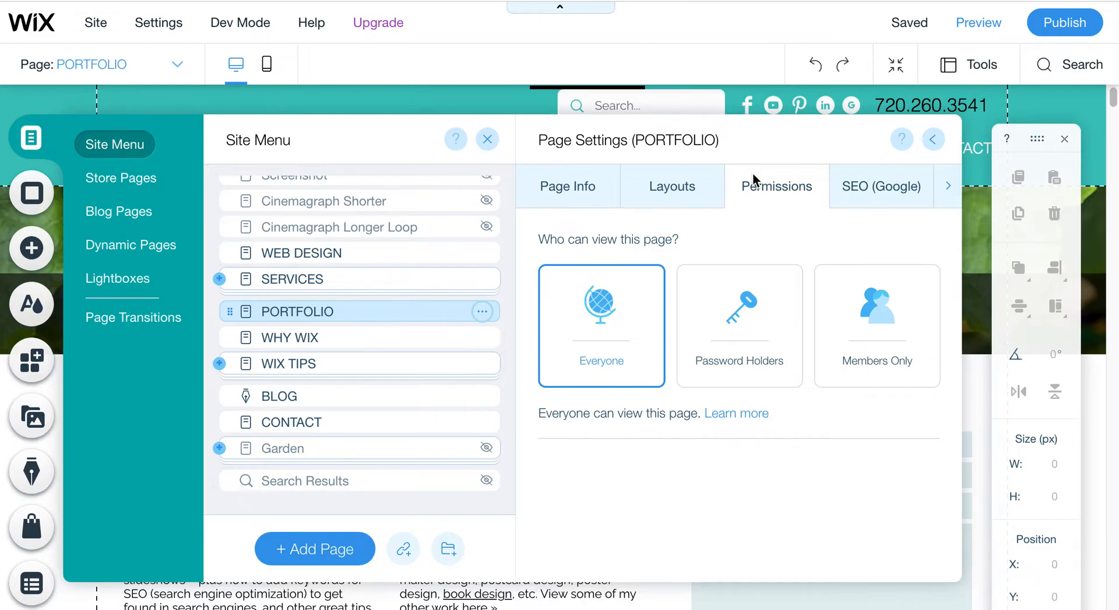
pyautogui.moveTo(761, 174)
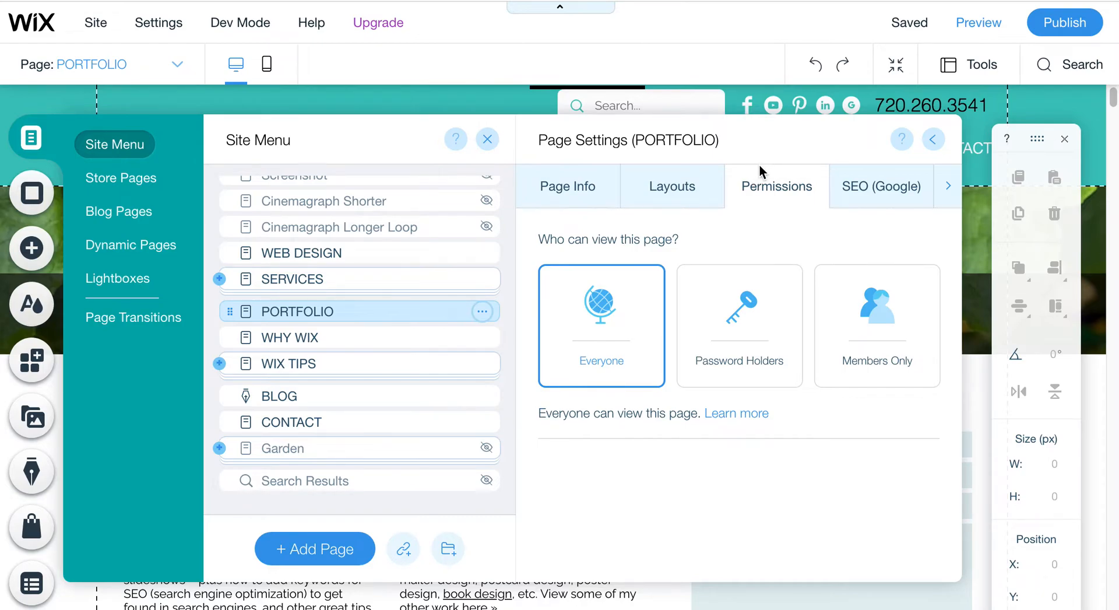
pyautogui.click(482, 311)
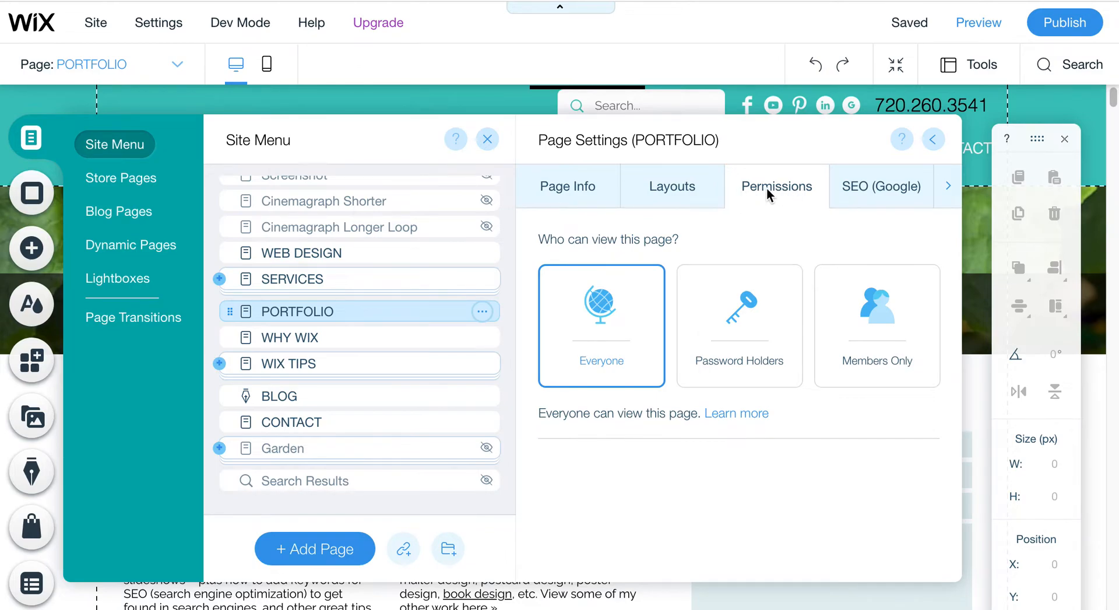
pyautogui.click(738, 326)
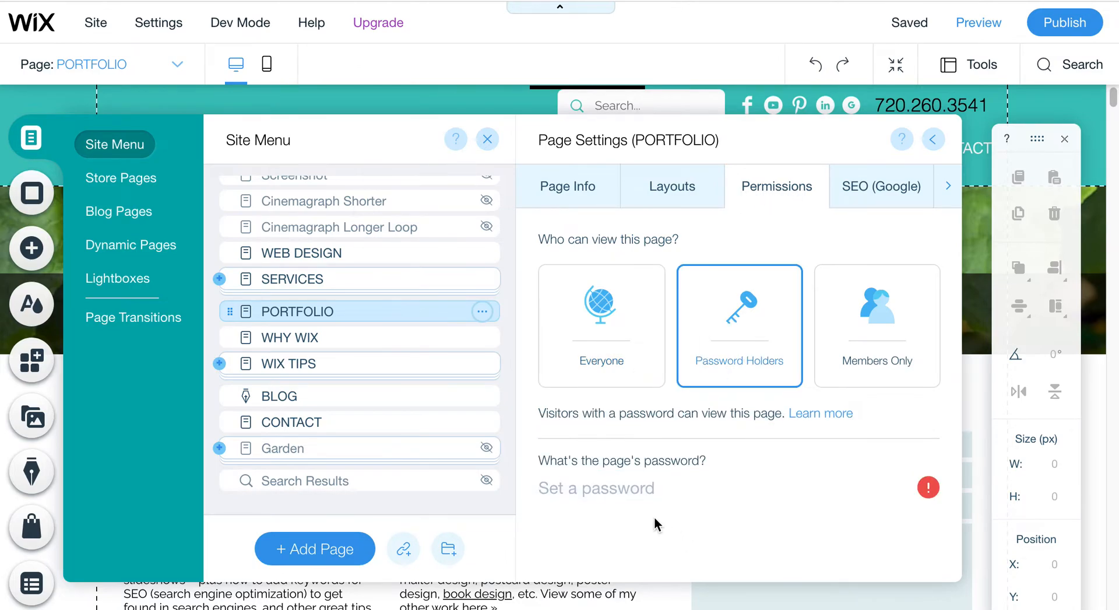
pyautogui.click(713, 488)
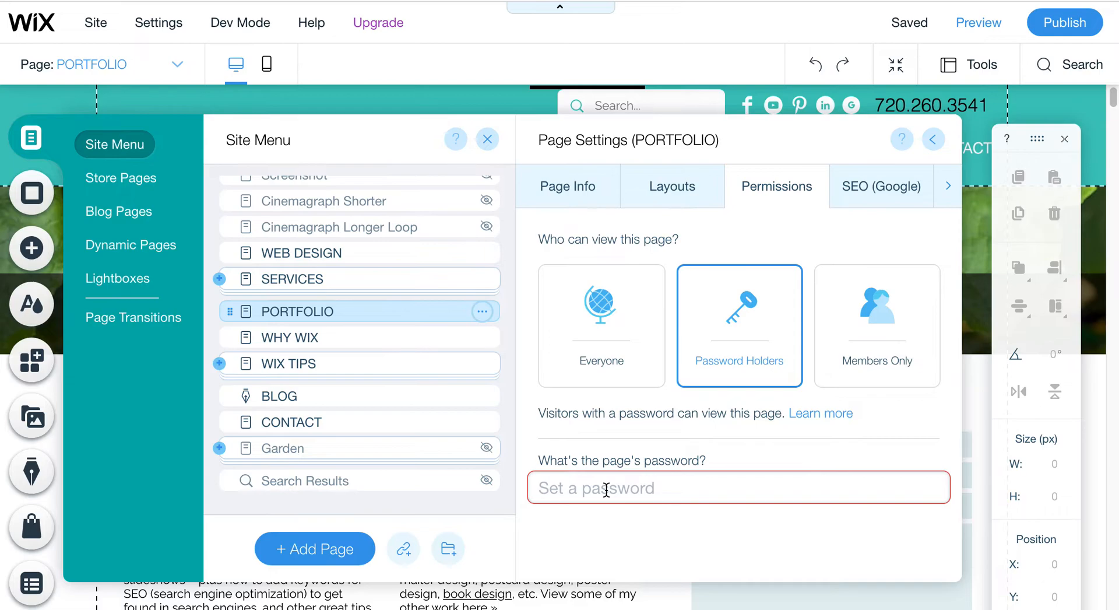
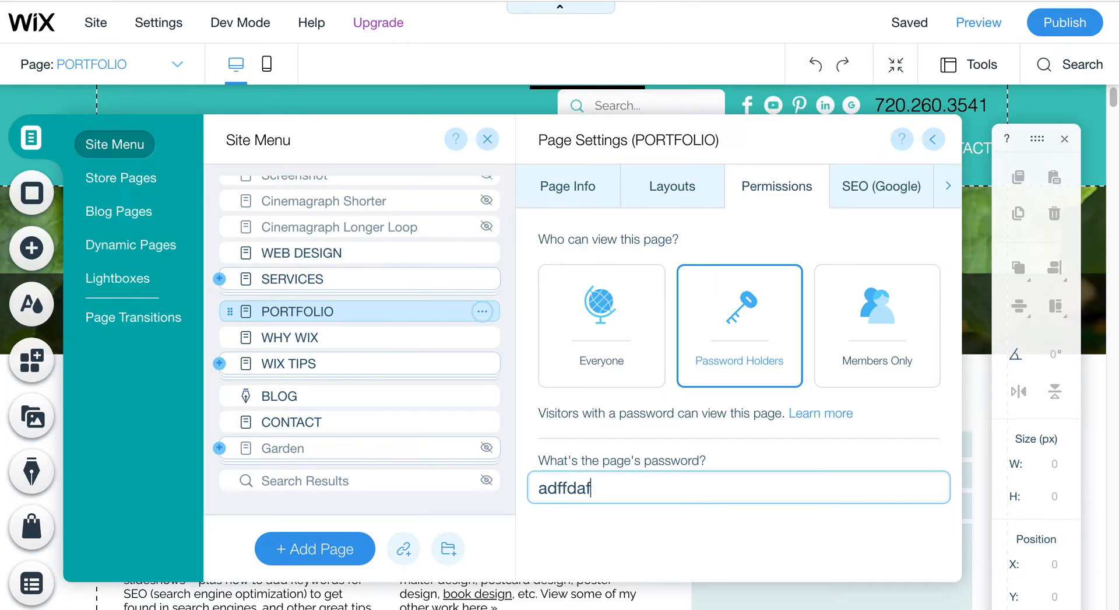
pyautogui.moveTo(529, 594)
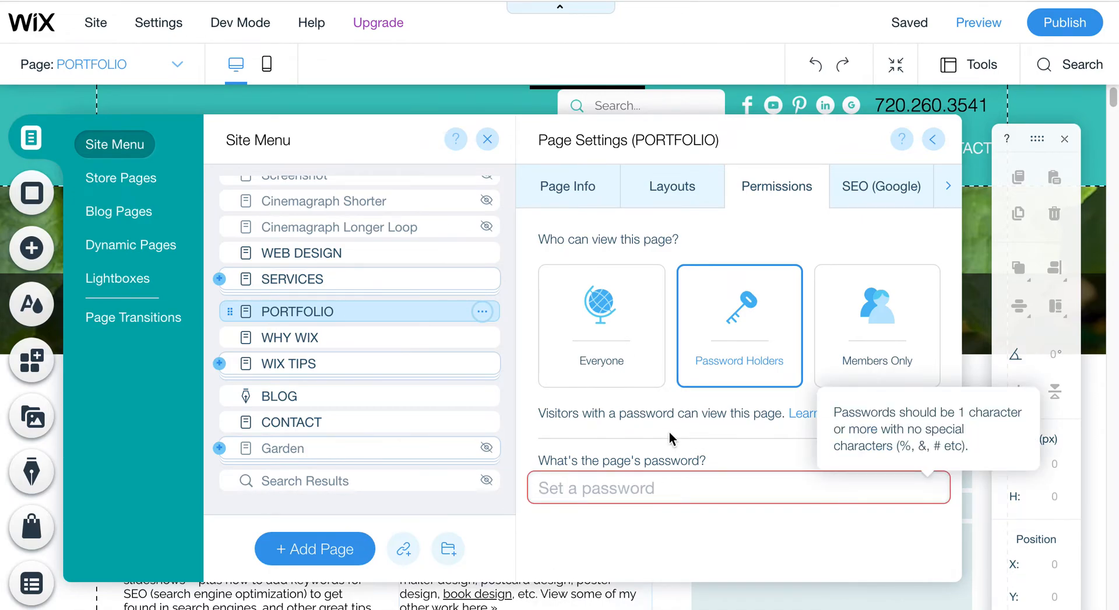
pyautogui.moveTo(568, 187)
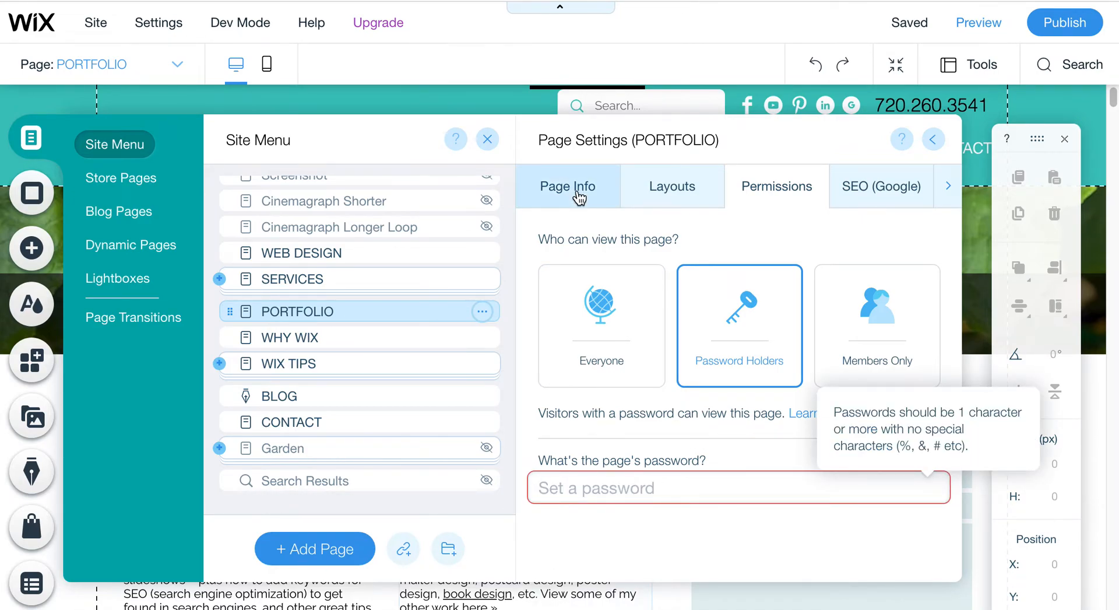
# Review PORTFOLIO's Page Info and SEO (Google) settings, then close Page Settings.
pyautogui.click(568, 186)
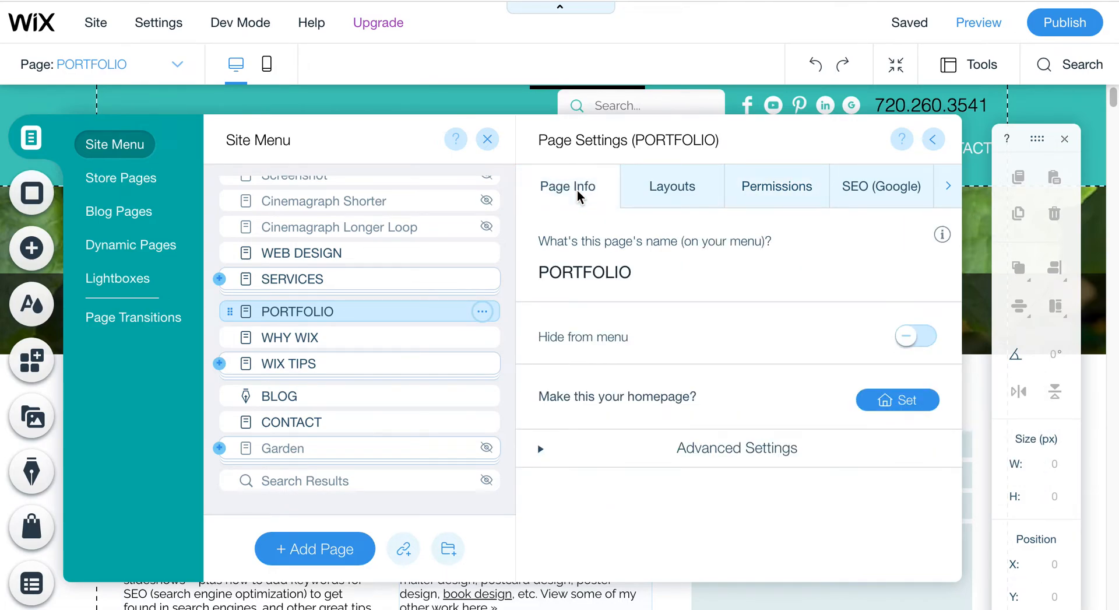
pyautogui.click(483, 311)
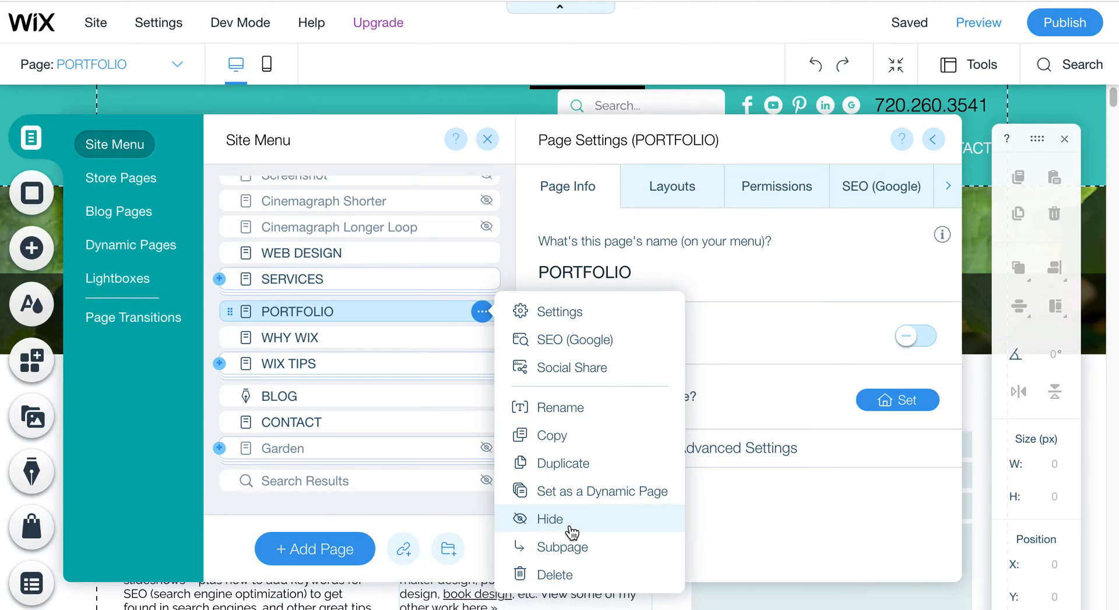
pyautogui.click(881, 186)
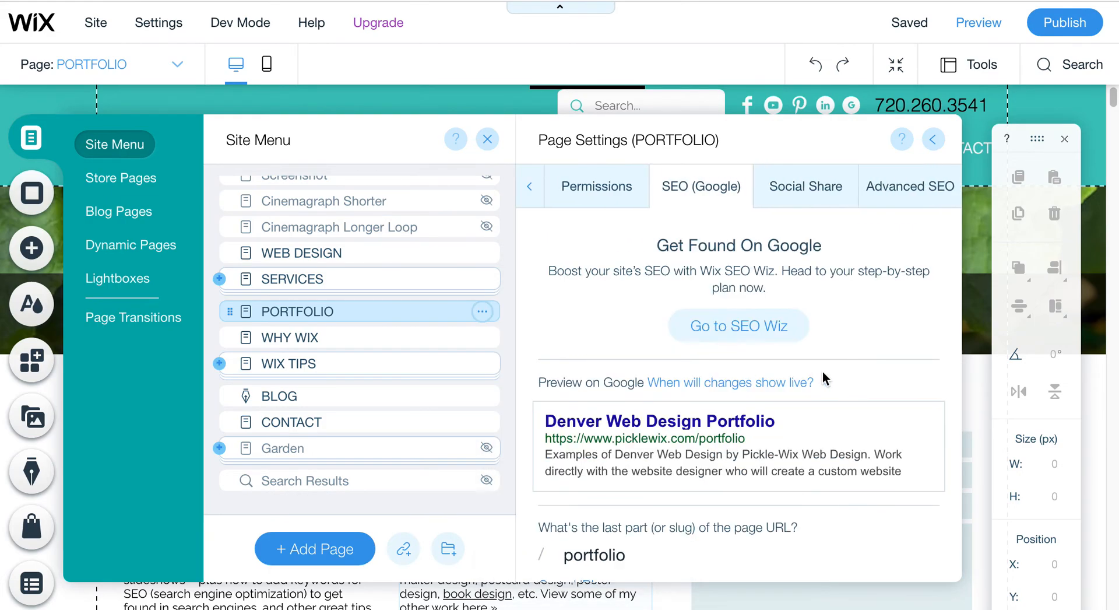
pyautogui.scroll(-3)
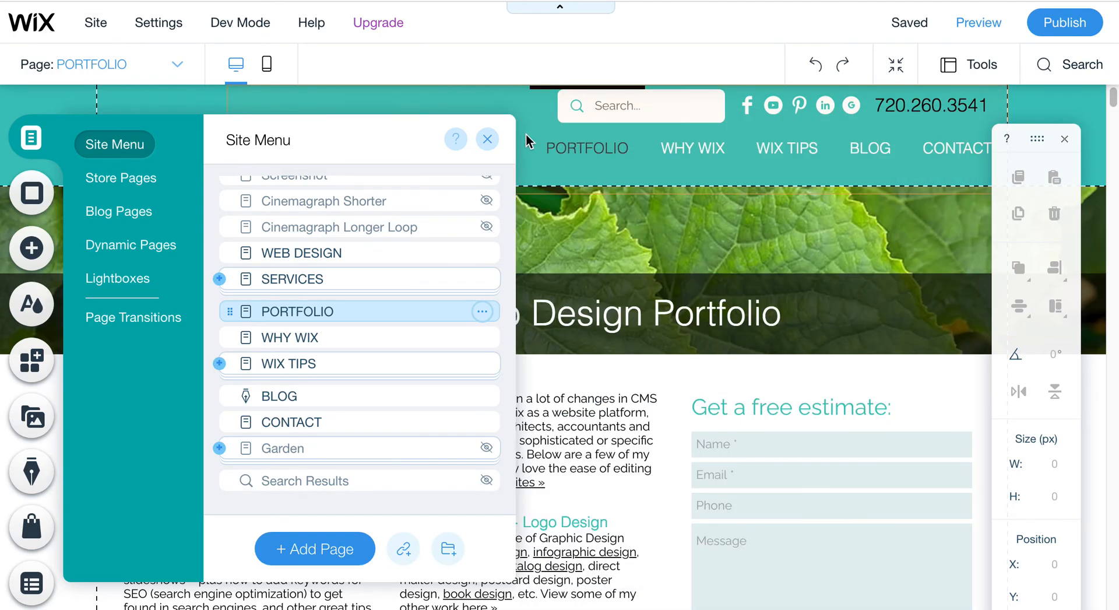
# Close the Site Menu panel and select the header strip.
pyautogui.click(488, 140)
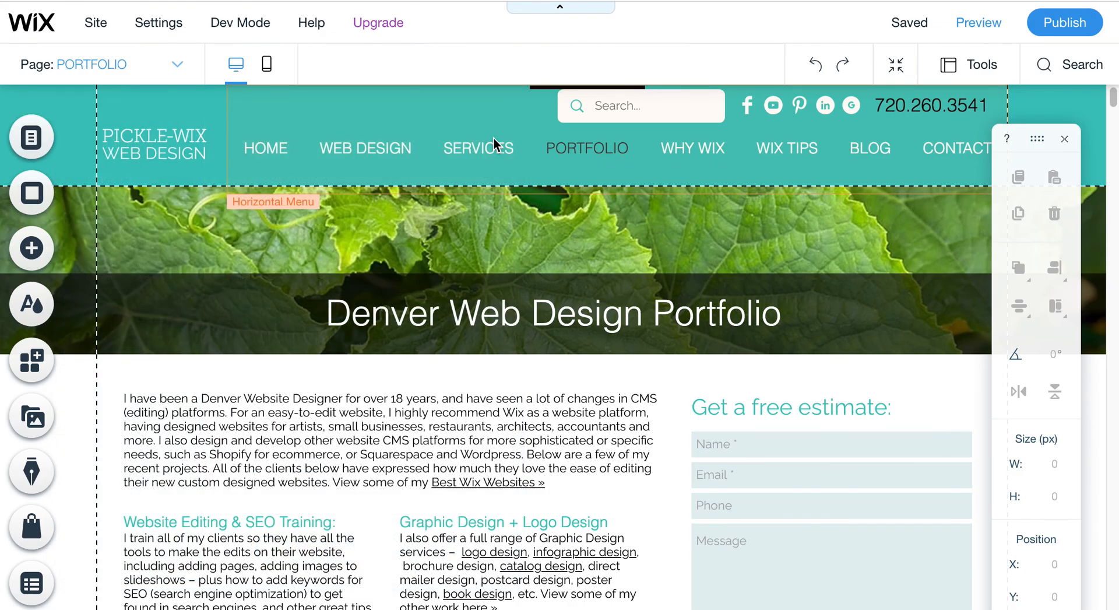
pyautogui.click(529, 241)
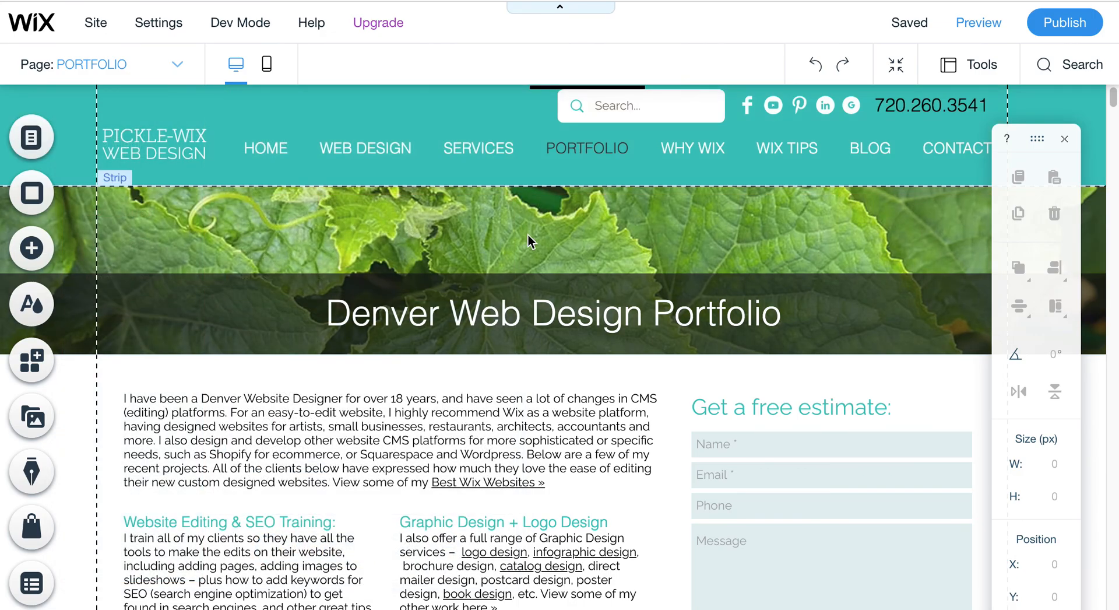
pyautogui.moveTo(534, 244)
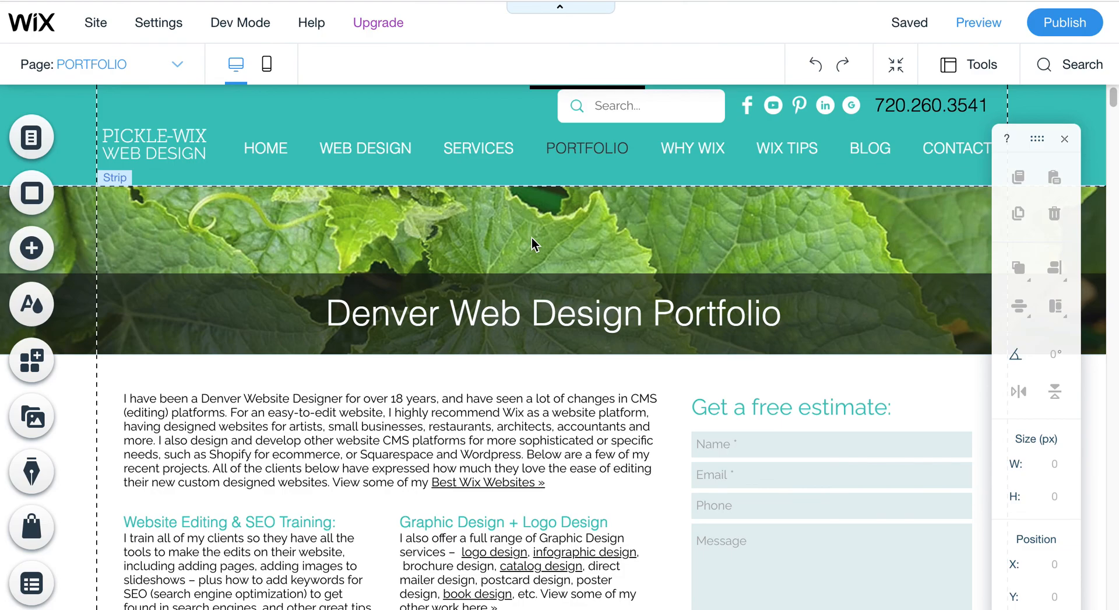